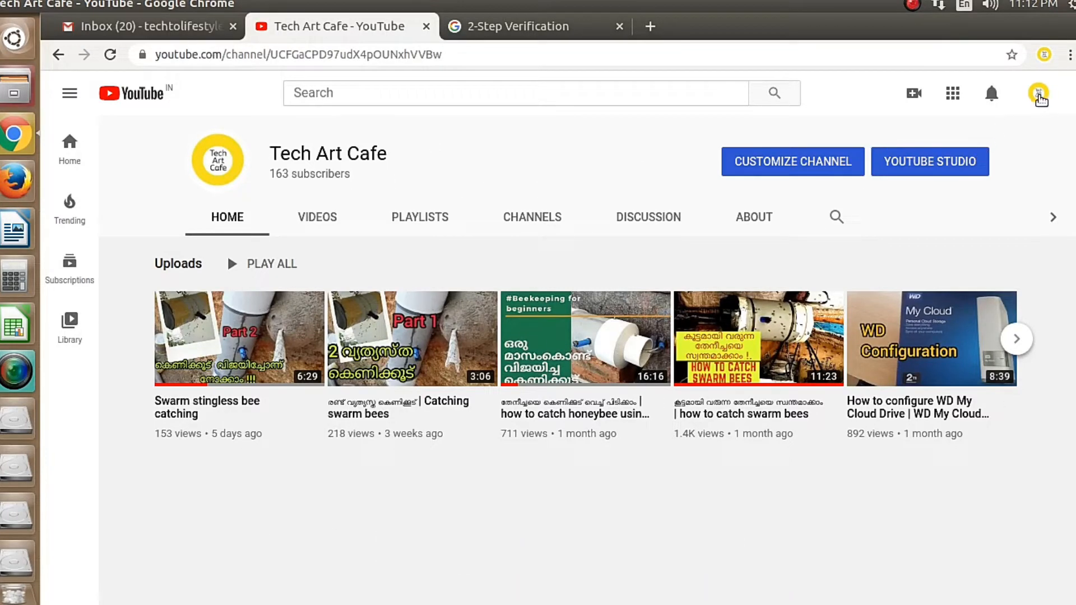
# Go from the account menu to Settings' Channel status and features page
pyautogui.click(1040, 93)
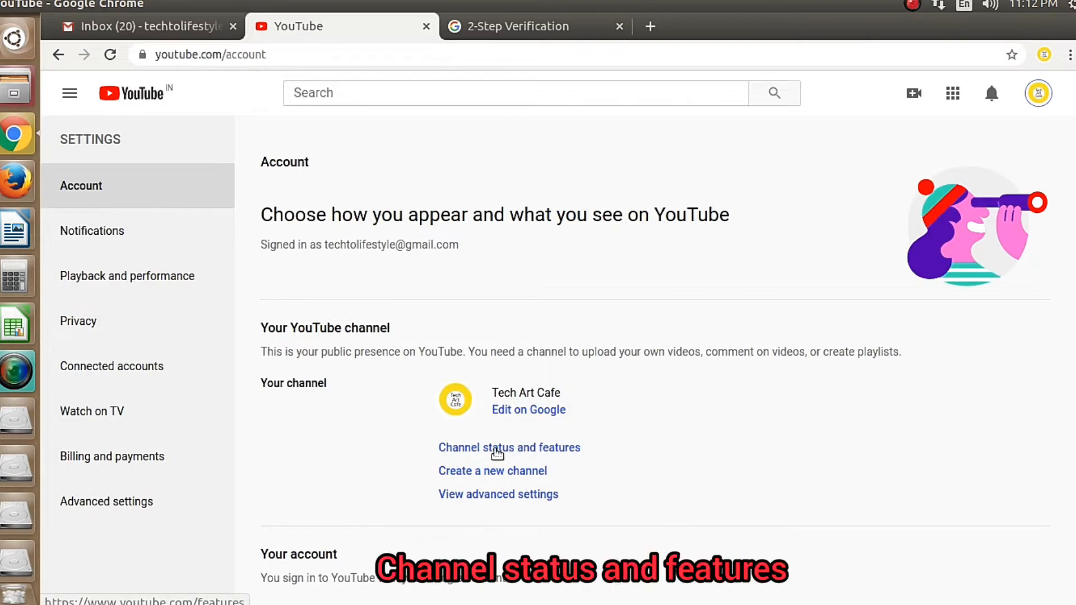
pyautogui.click(508, 447)
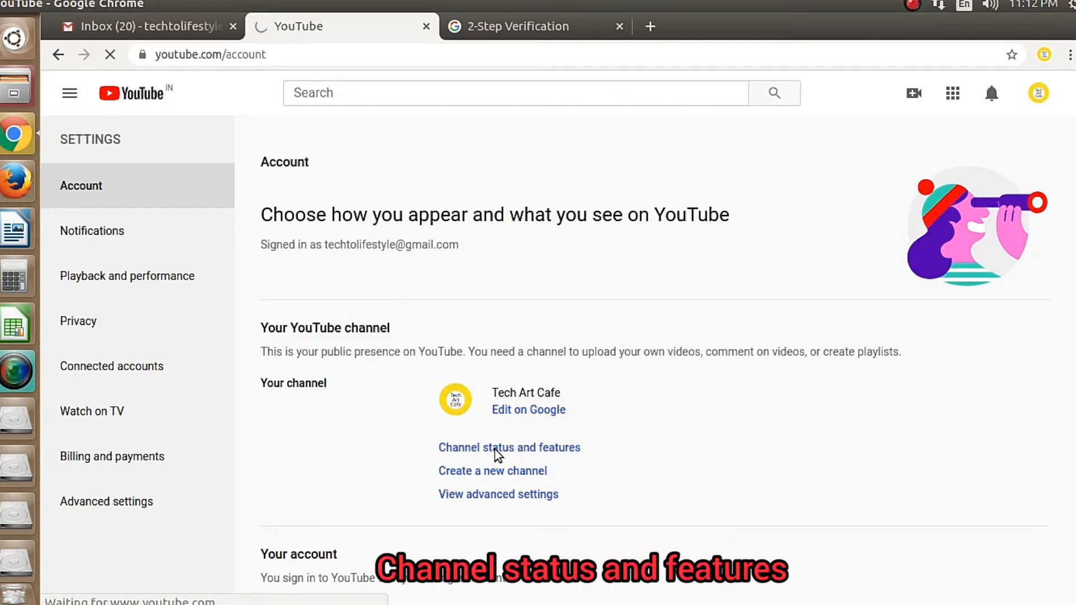
# Check that External annotations shows Enabled, then return to YouTube Studio
pyautogui.click(508, 448)
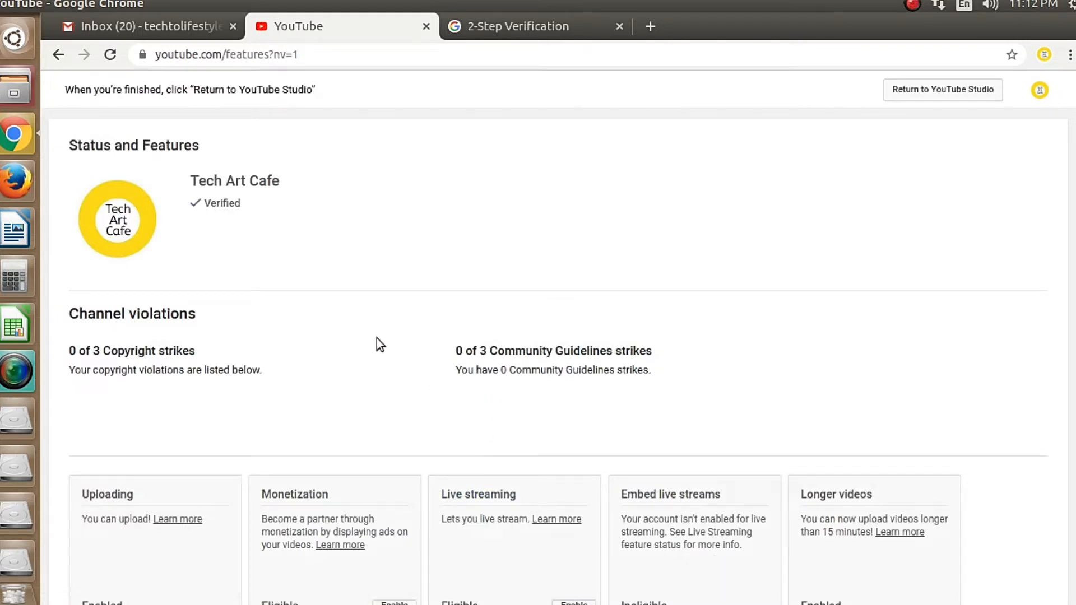
pyautogui.scroll(-3)
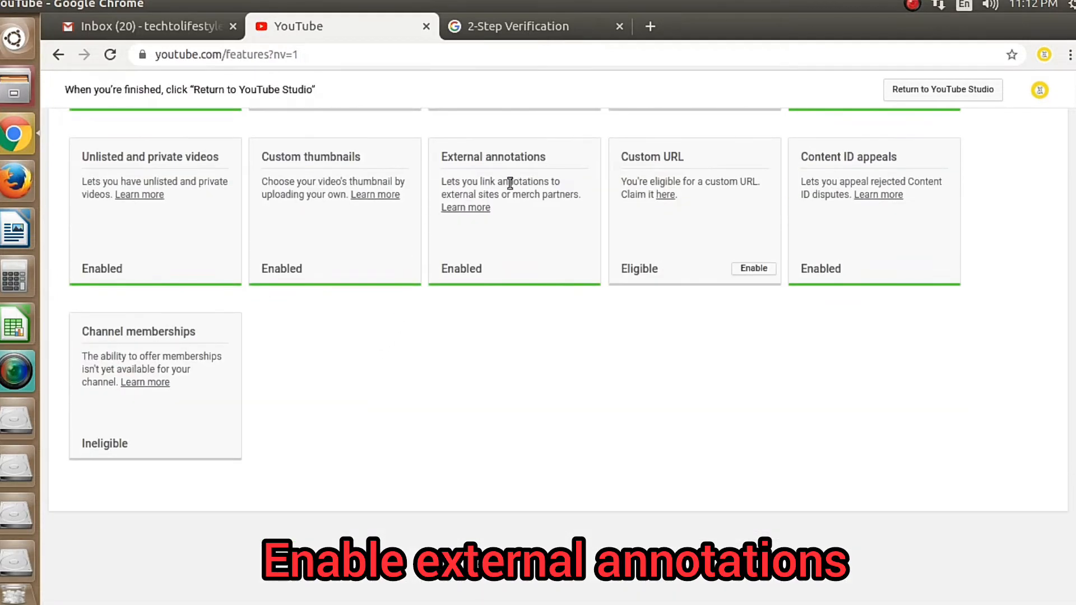
pyautogui.moveTo(470, 281)
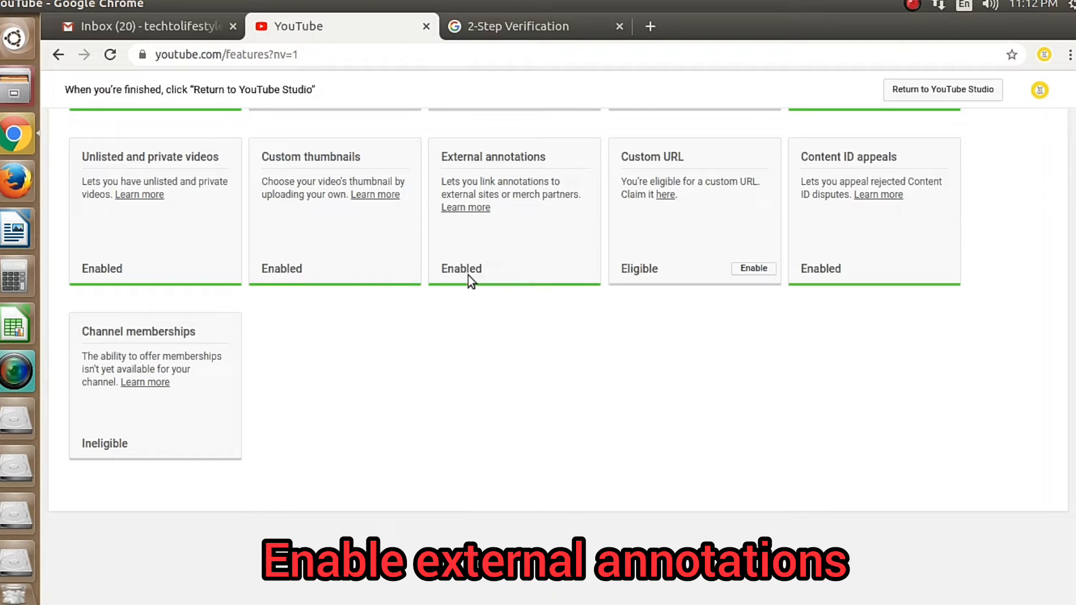
pyautogui.scroll(3)
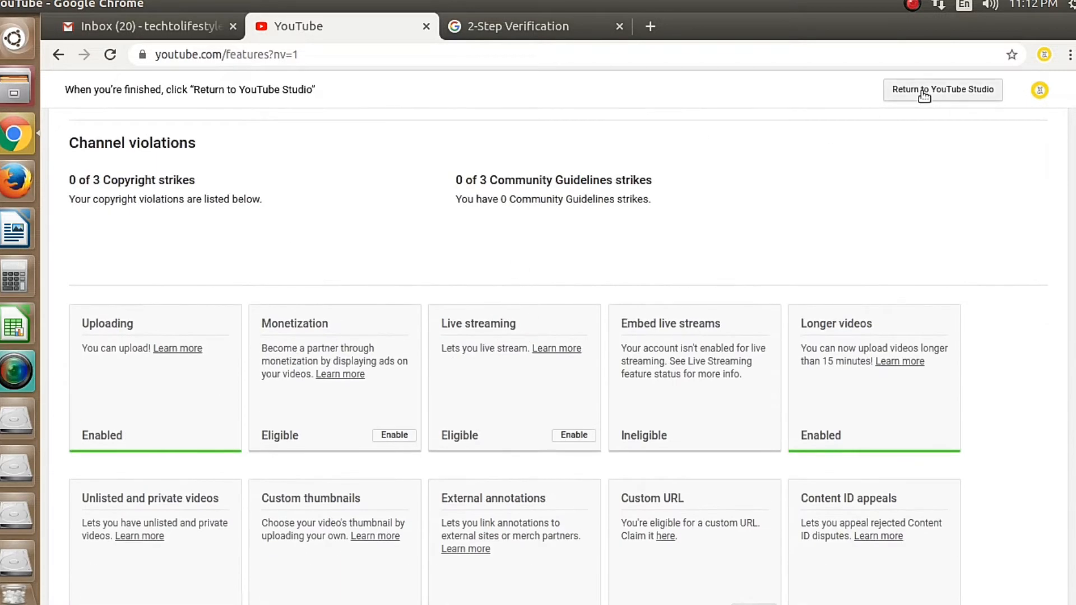
pyautogui.click(941, 89)
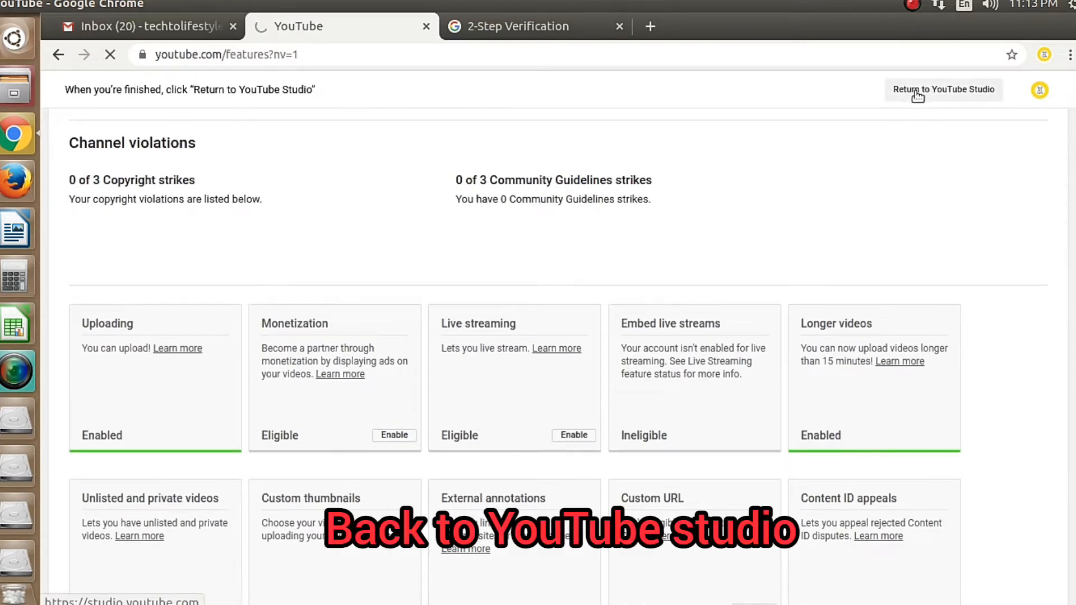
pyautogui.click(943, 89)
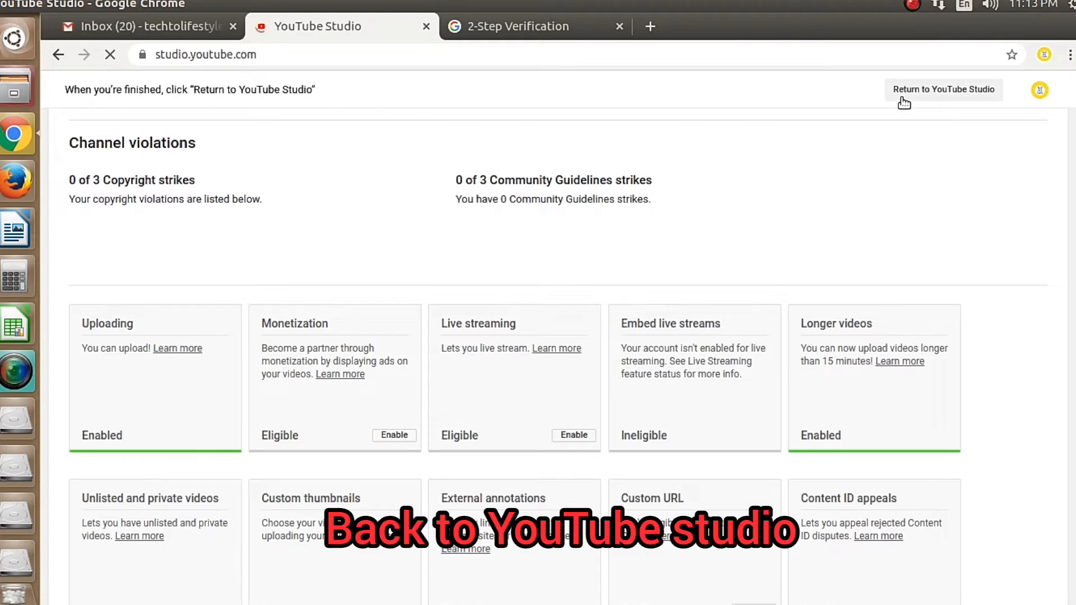
# Open the Tech Art Cafe public channel page via the avatar's 'Your channel'
pyautogui.click(942, 89)
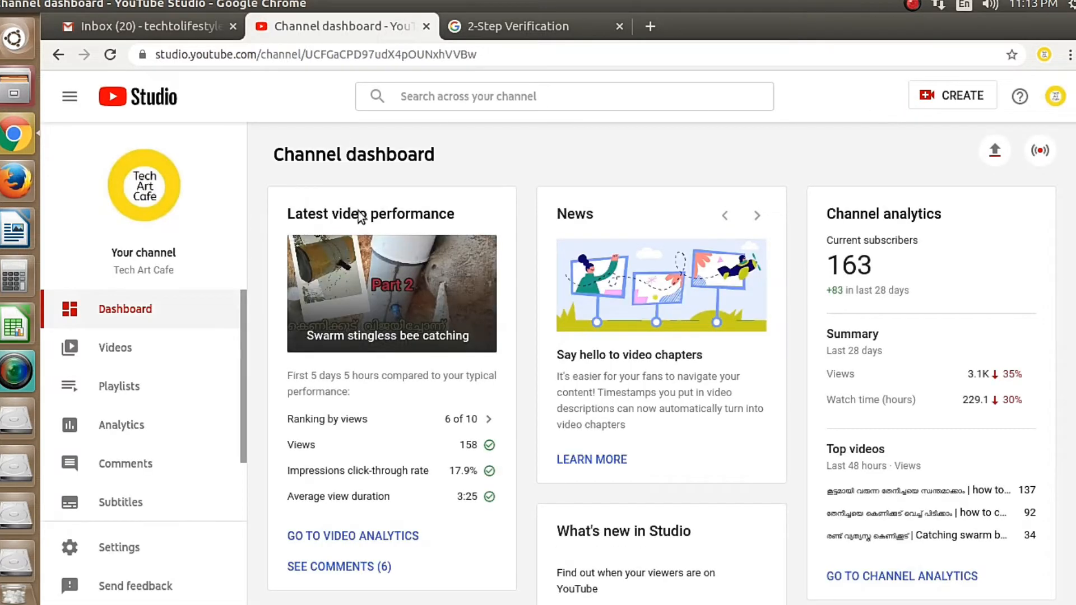
pyautogui.moveTo(1054, 95)
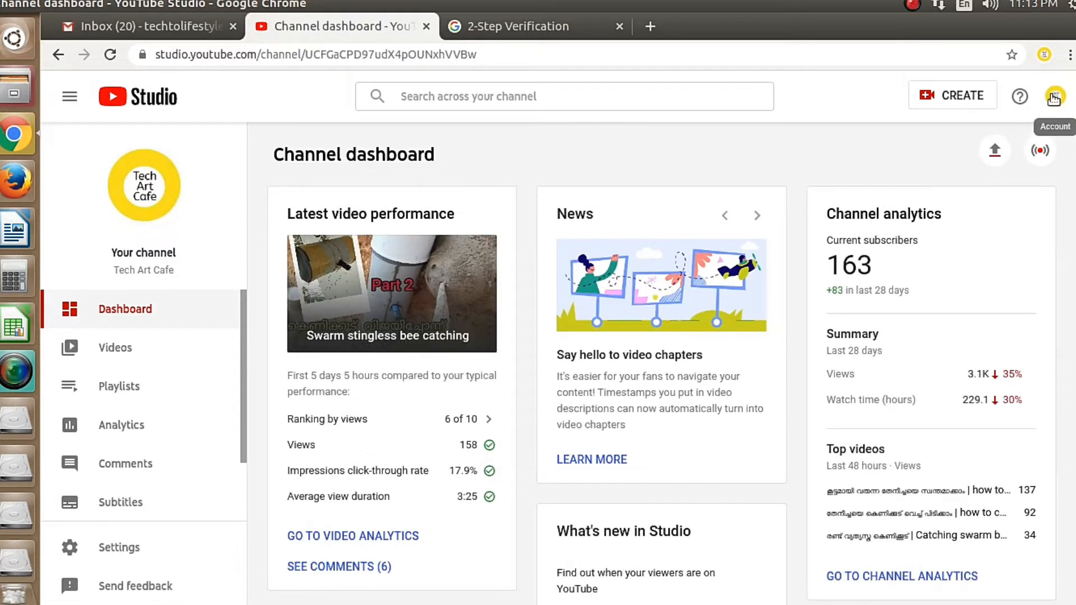
pyautogui.click(1054, 95)
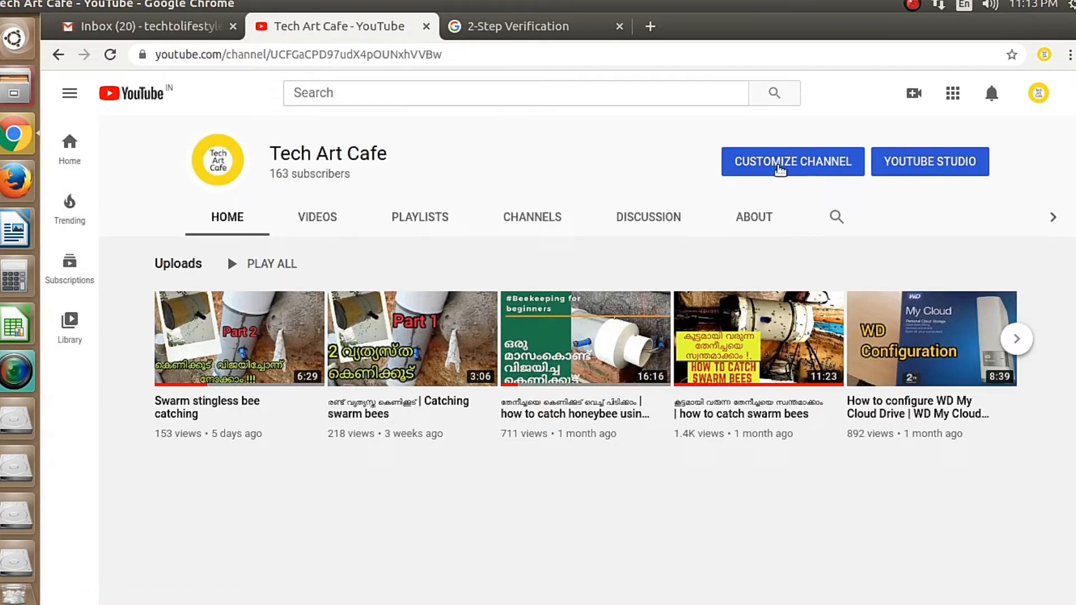
# Open the classic Customize channel layout, then go to Video Manager
pyautogui.click(792, 161)
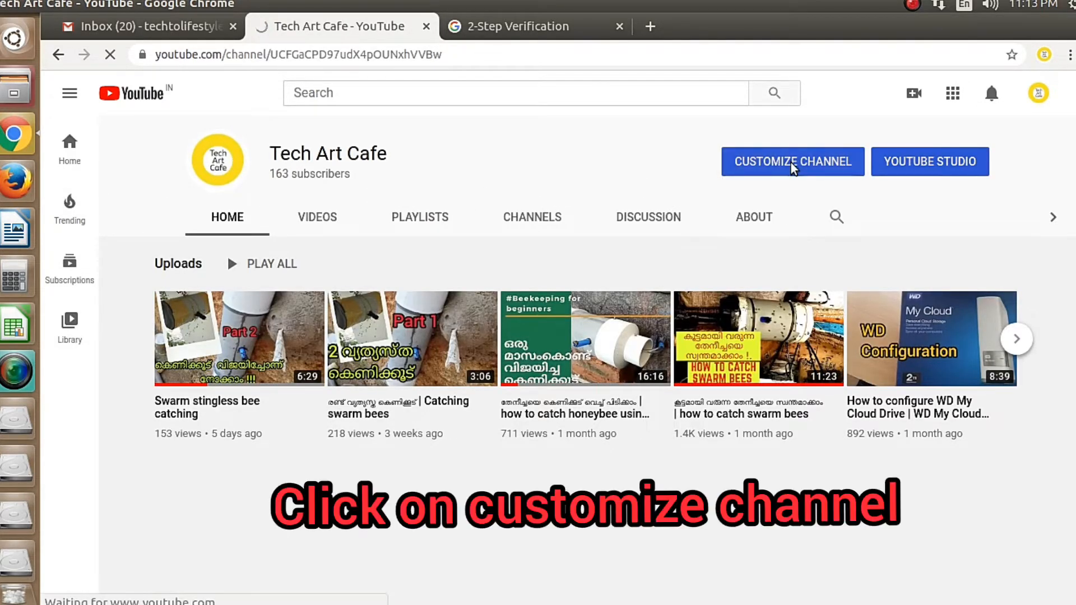
pyautogui.click(792, 161)
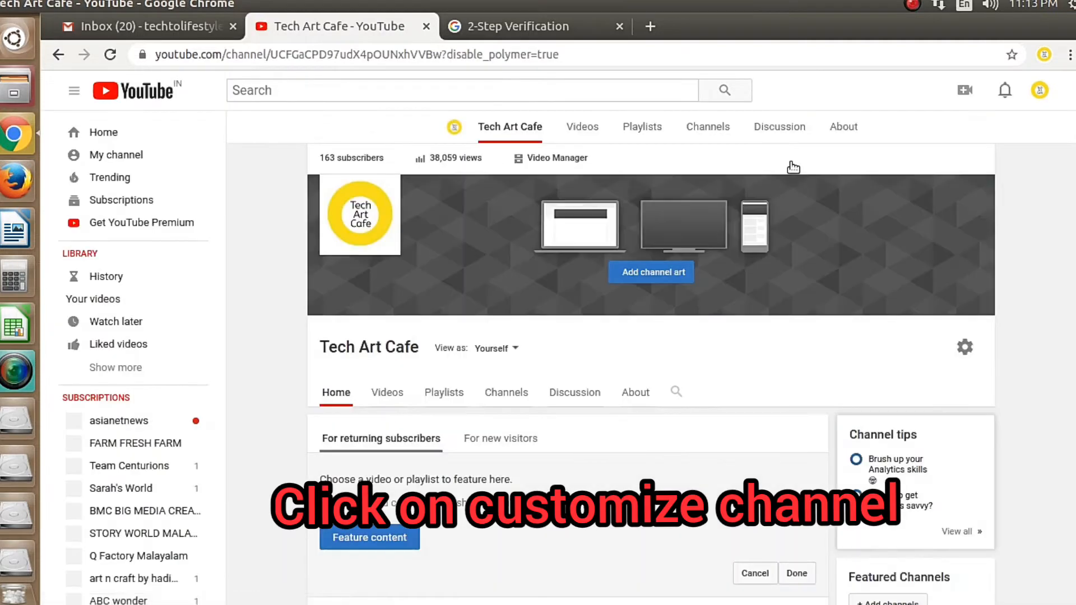
pyautogui.scroll(3)
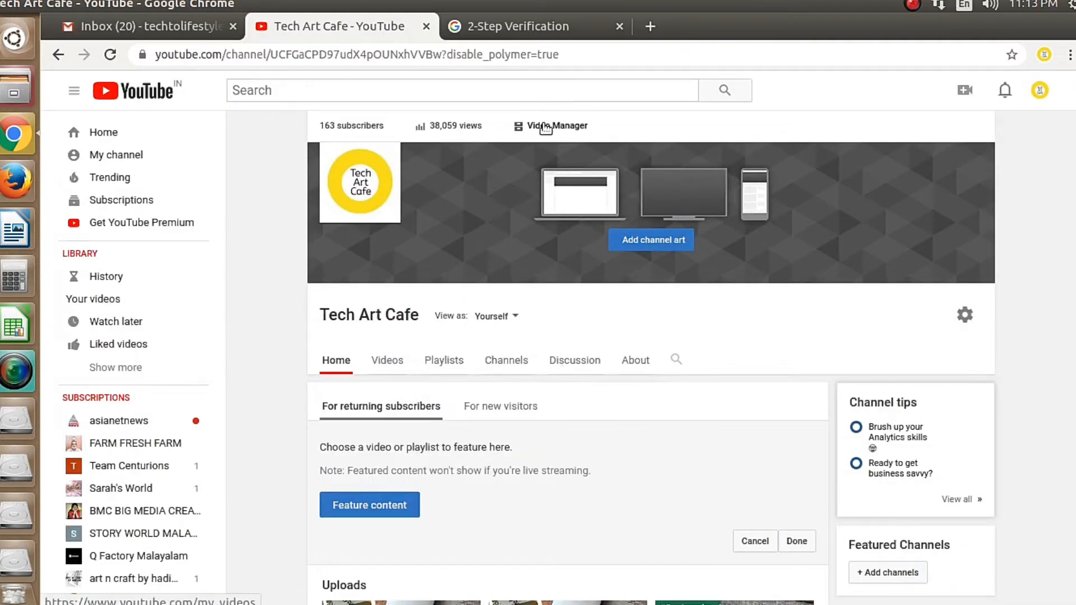
pyautogui.click(556, 125)
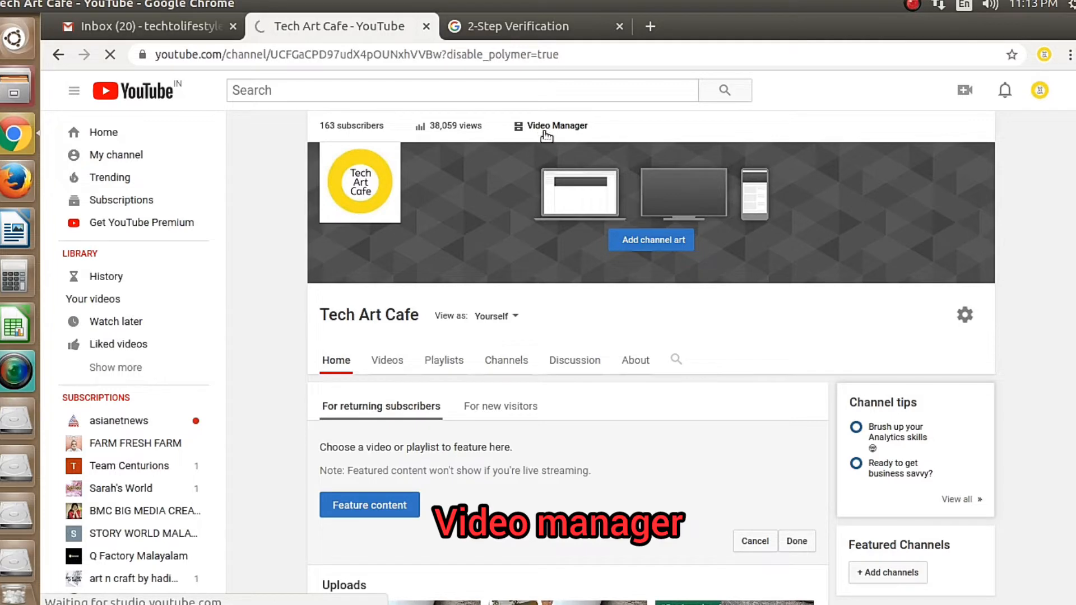
pyautogui.click(556, 126)
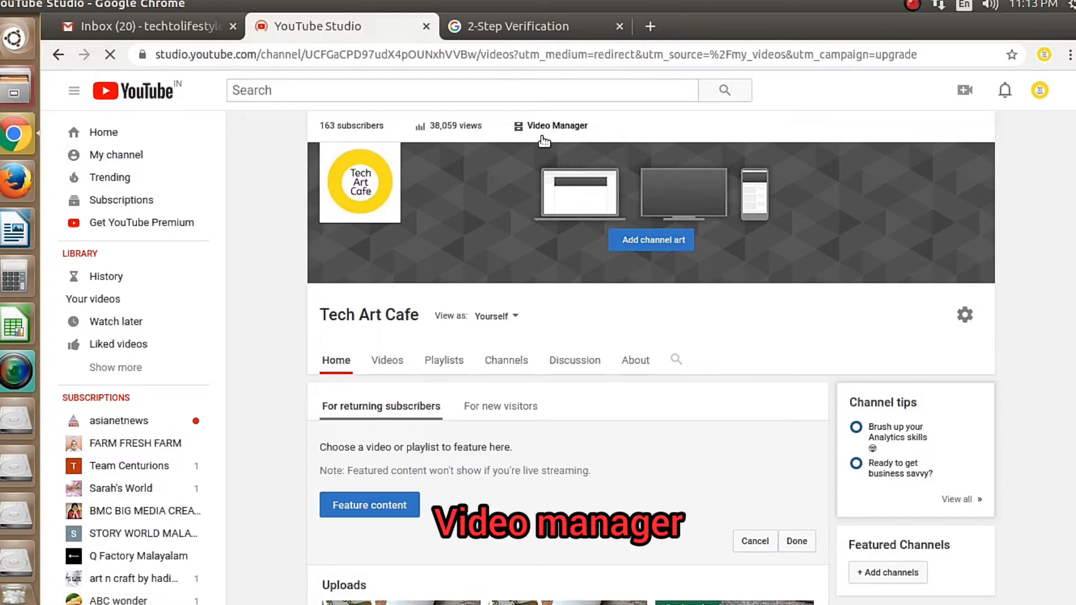
# Scroll Channel videos toward the 'Neela vaha fish catching' upload
pyautogui.click(557, 125)
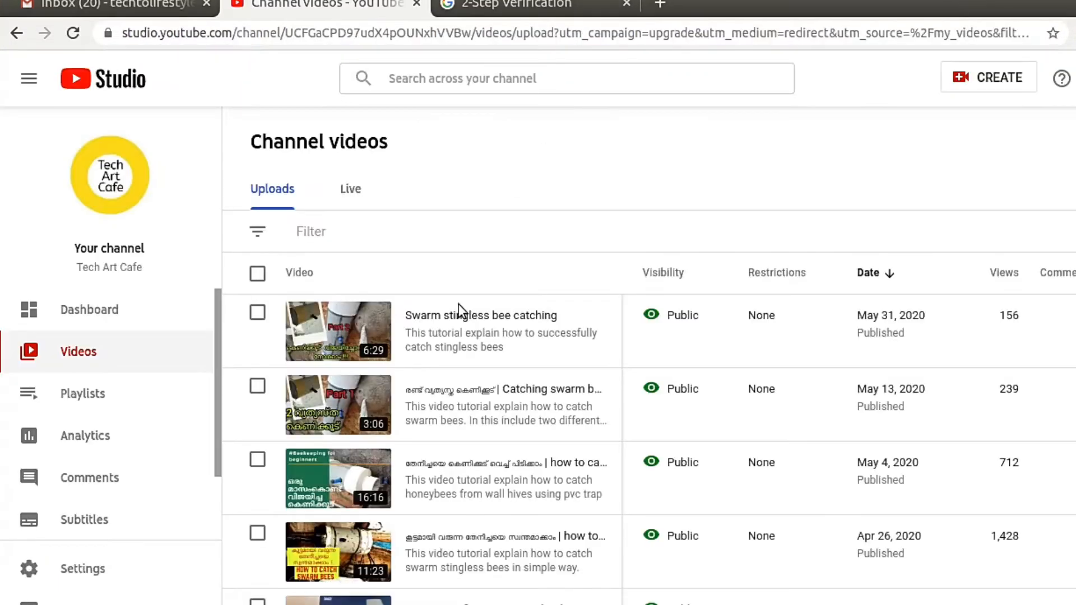
pyautogui.moveTo(467, 331)
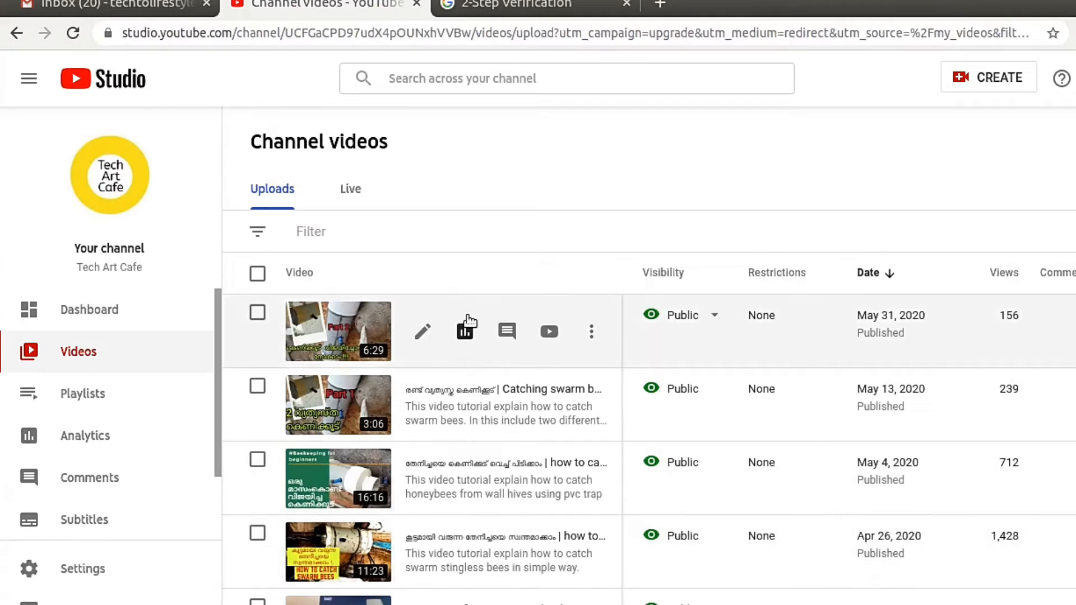
pyautogui.scroll(-3)
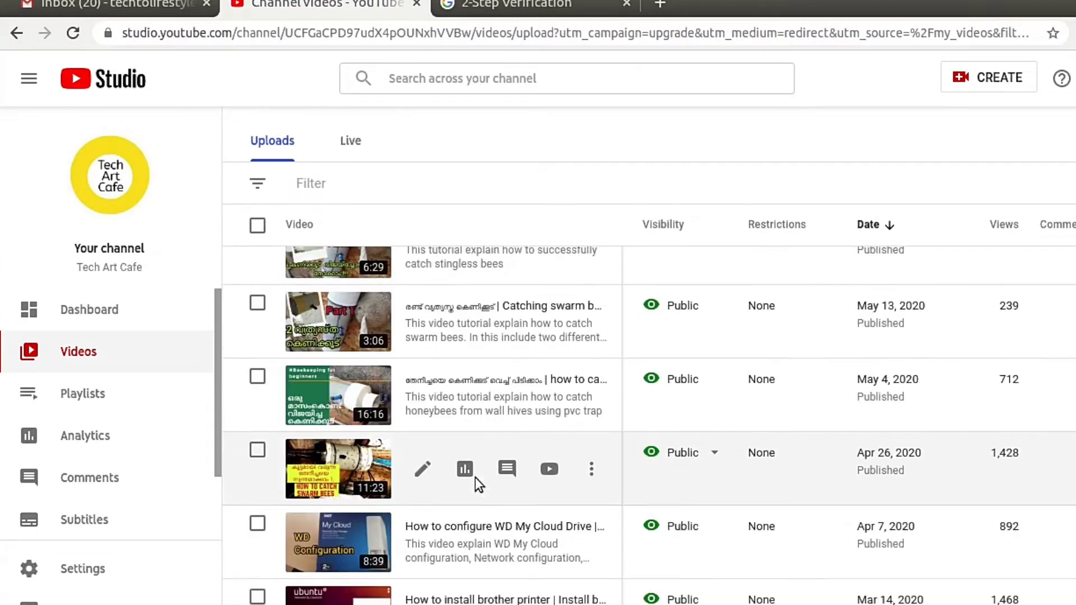
pyautogui.scroll(-3)
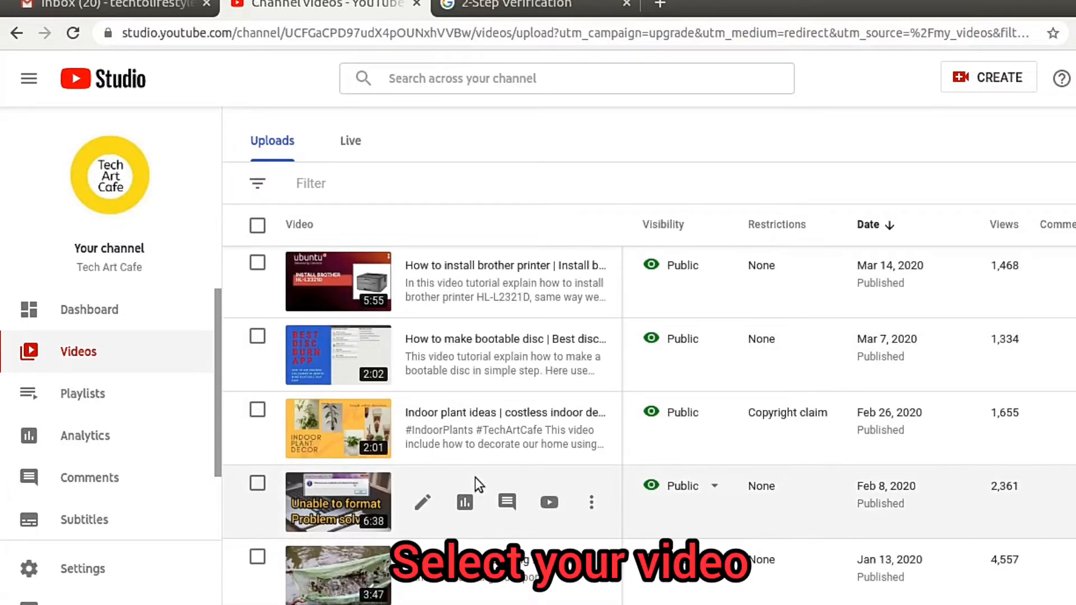
pyautogui.scroll(-3)
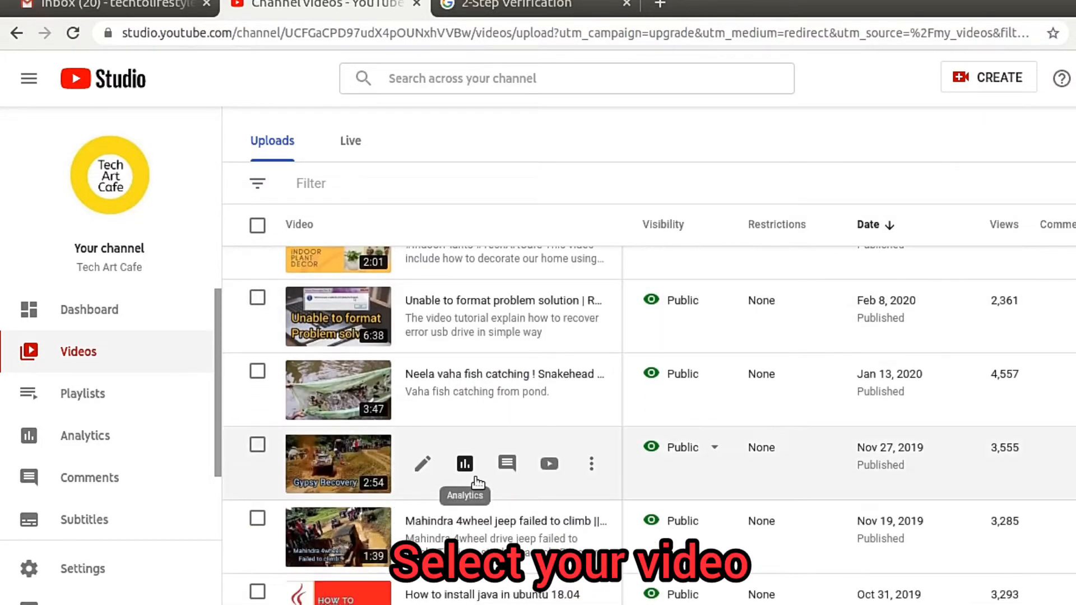
pyautogui.moveTo(337, 389)
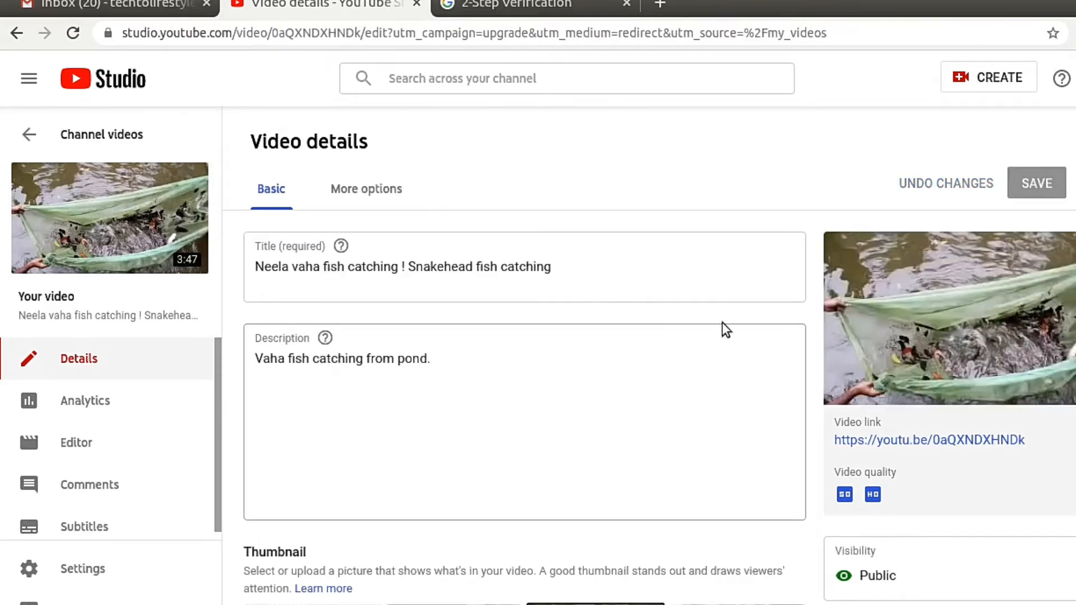
pyautogui.scroll(-3)
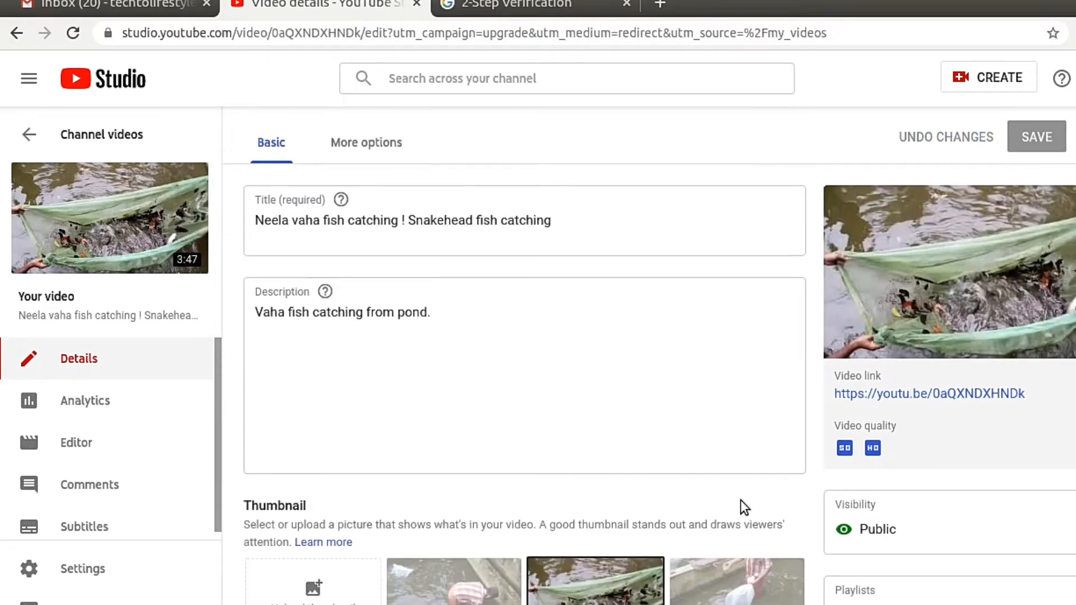
pyautogui.scroll(-3)
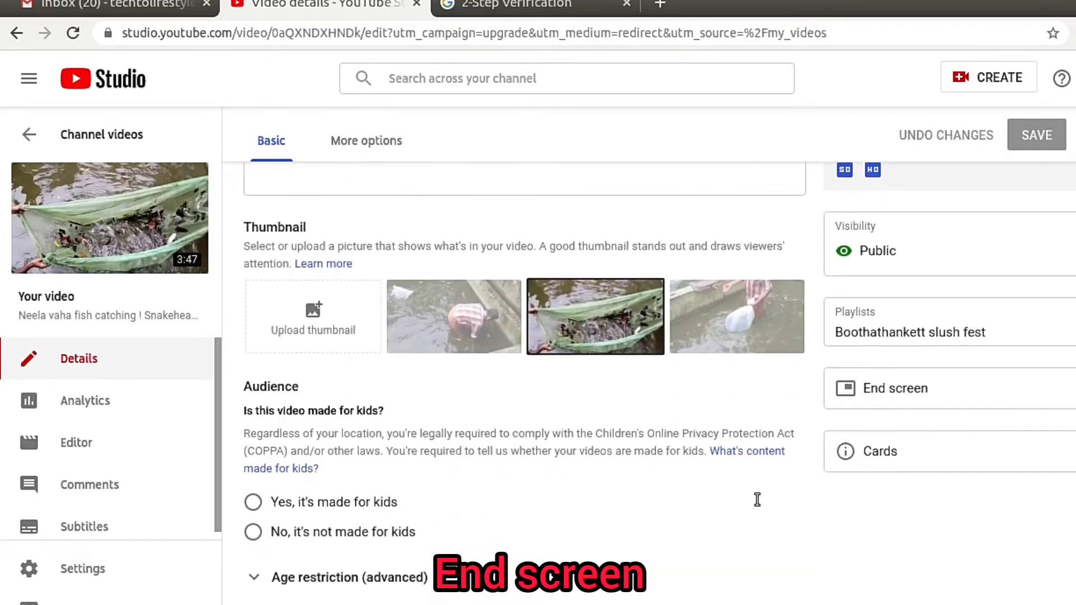
pyautogui.moveTo(919, 388)
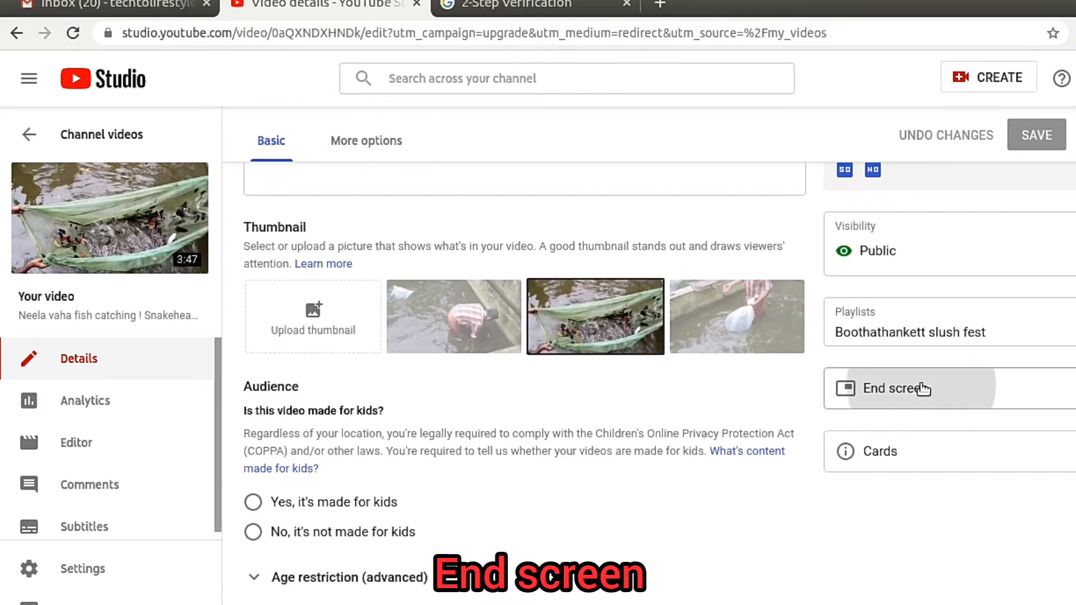
# Apply the '1 video, 1 subscribe' end screen template to the timeline
pyautogui.click(895, 388)
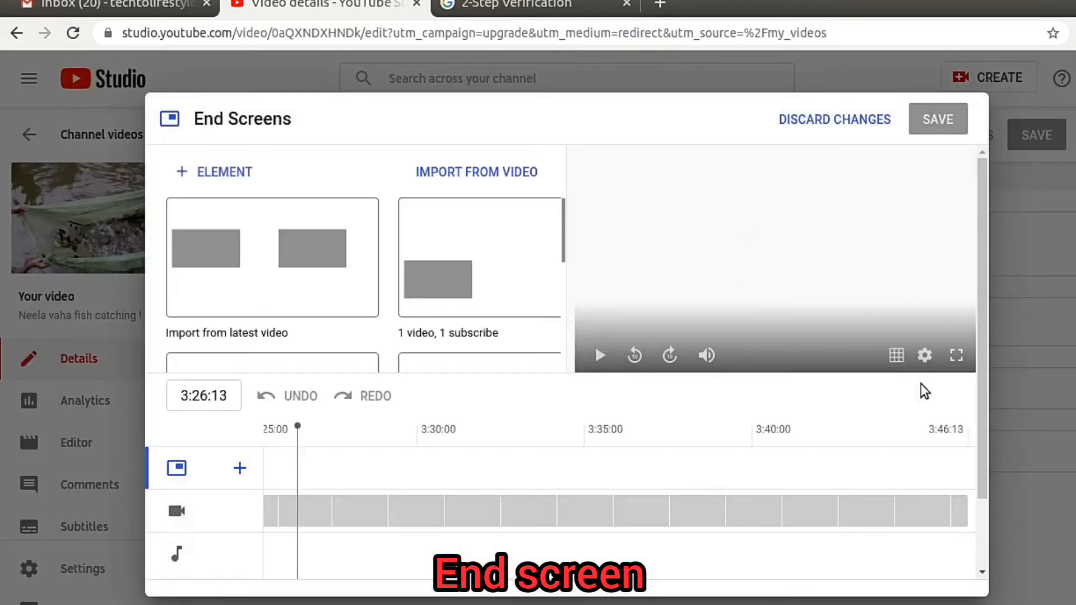
pyautogui.click(479, 257)
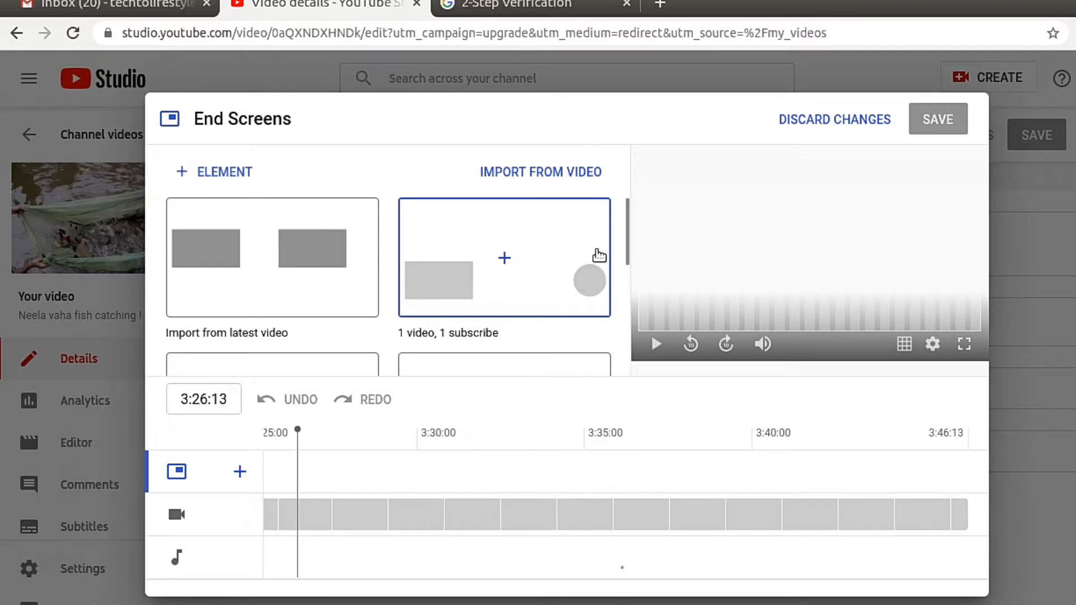
pyautogui.moveTo(609, 235)
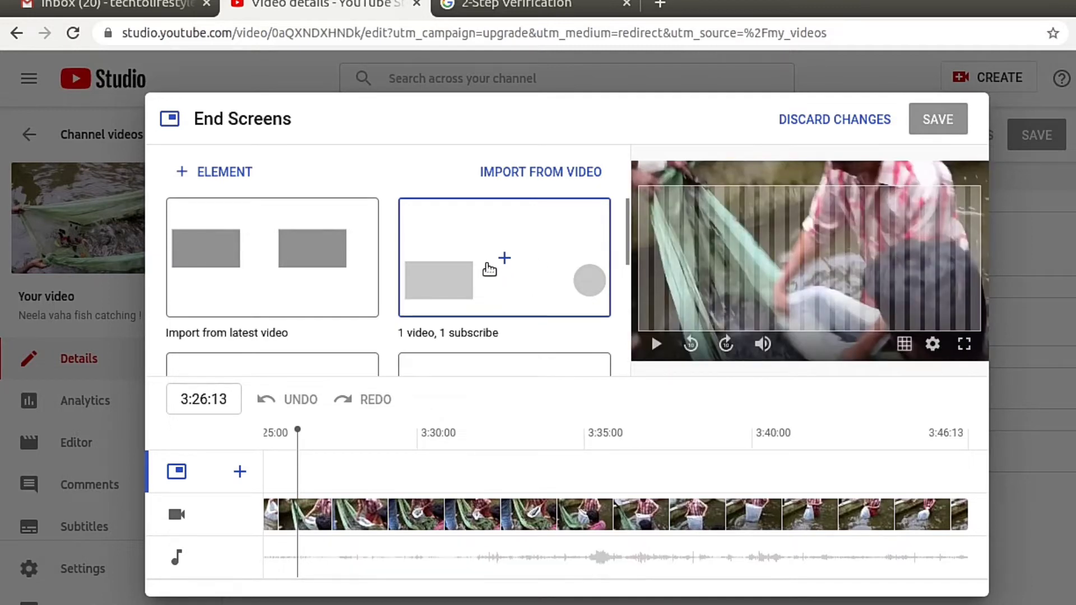
pyautogui.click(504, 257)
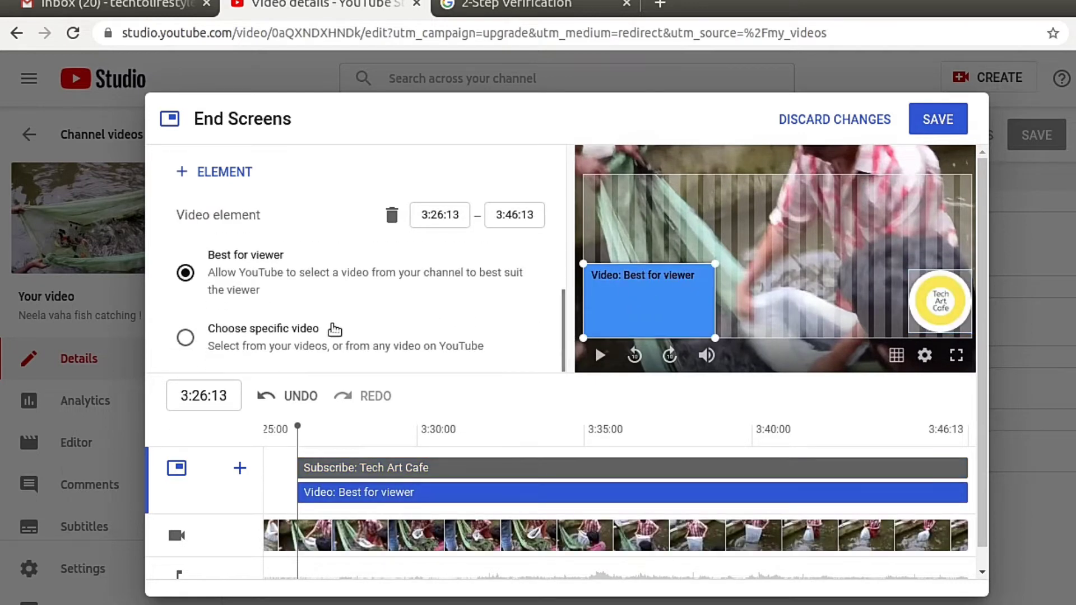
# Link the video element to 'padatha kulam fish catching' and save the end screen
pyautogui.click(184, 336)
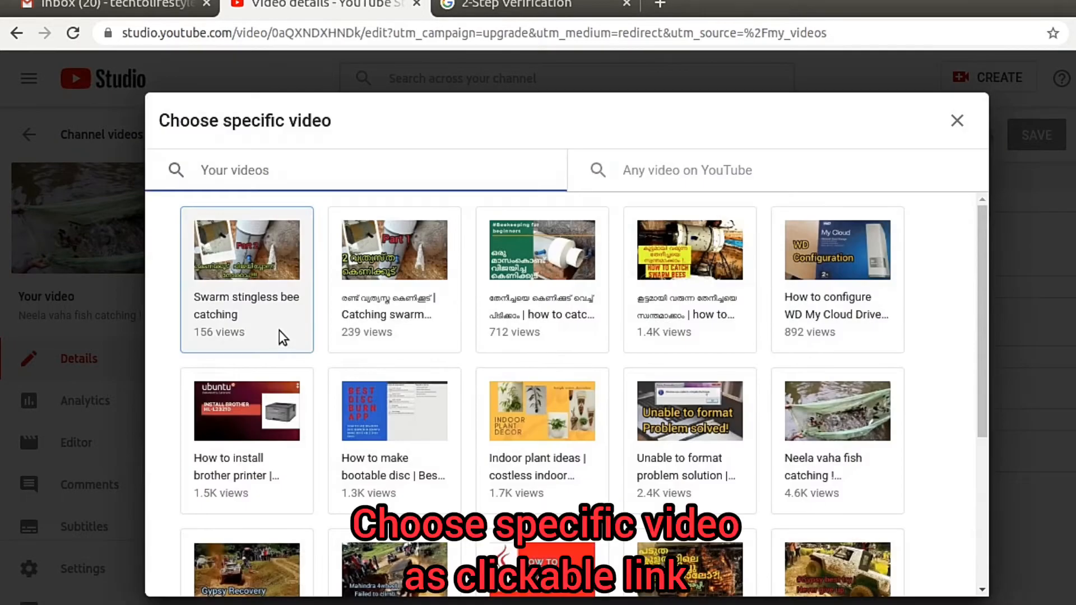
pyautogui.moveTo(283, 336)
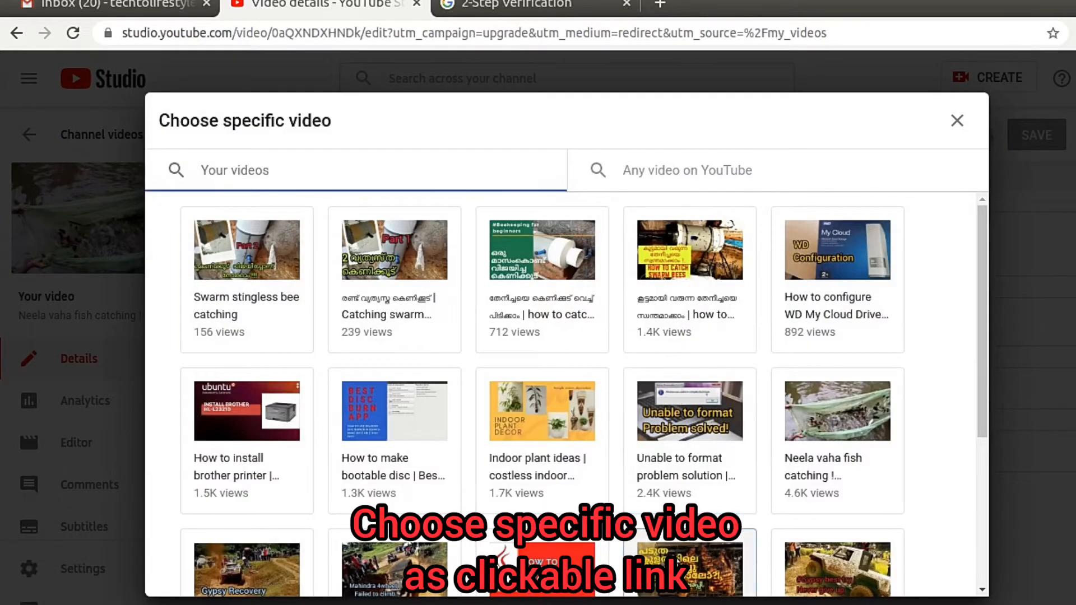
pyautogui.scroll(-3)
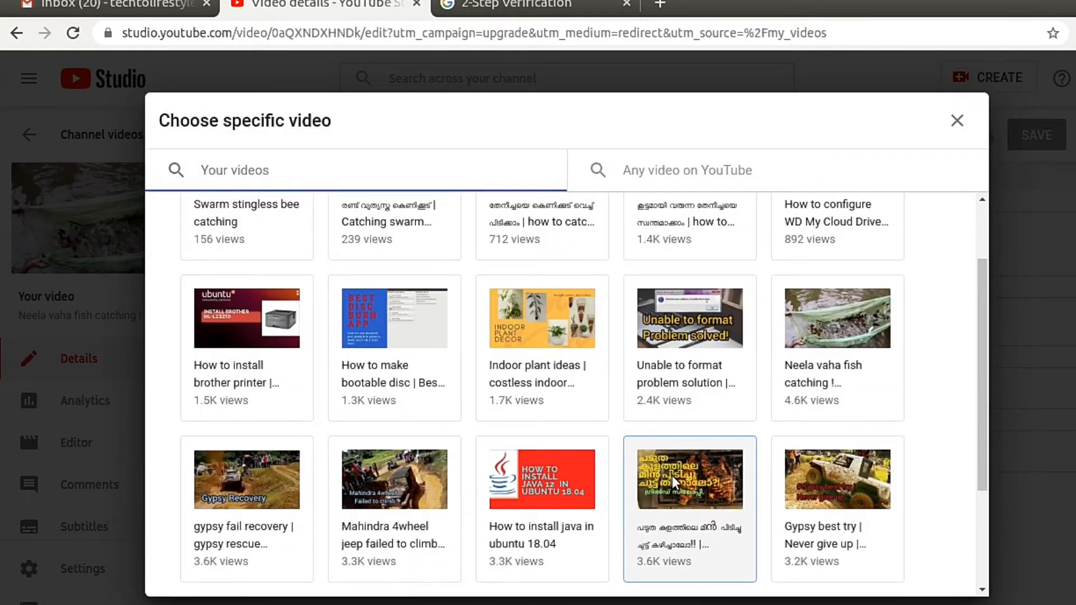
pyautogui.click(688, 478)
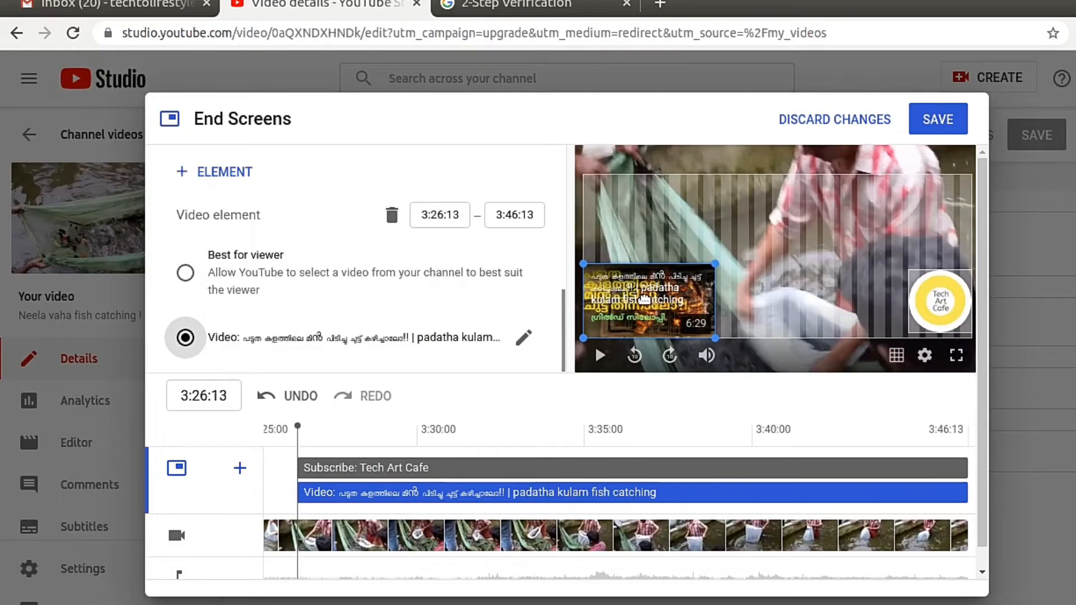
pyautogui.moveTo(679, 286)
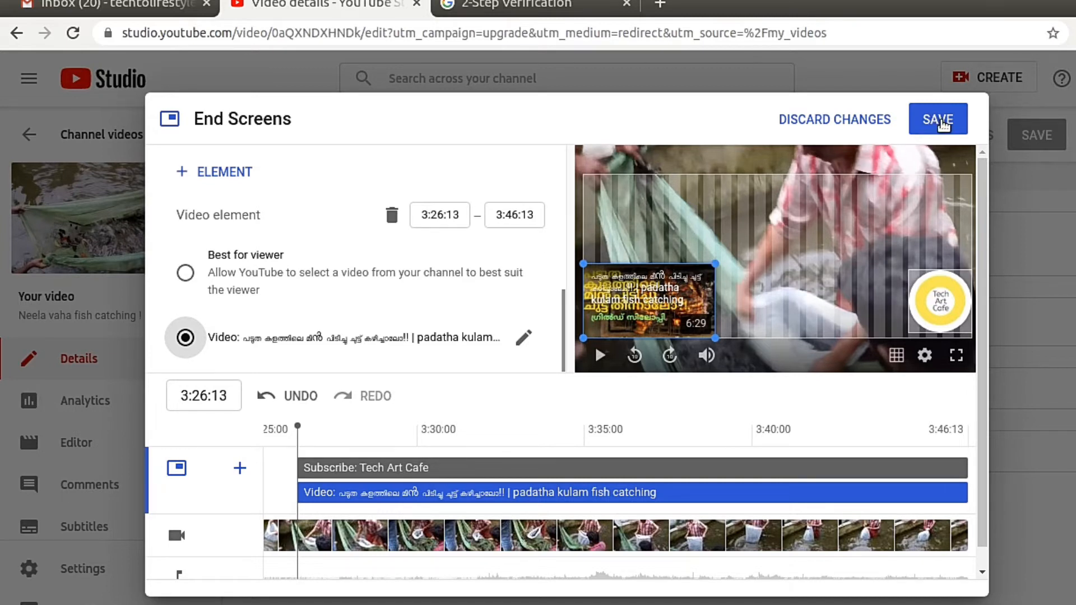
pyautogui.click(938, 119)
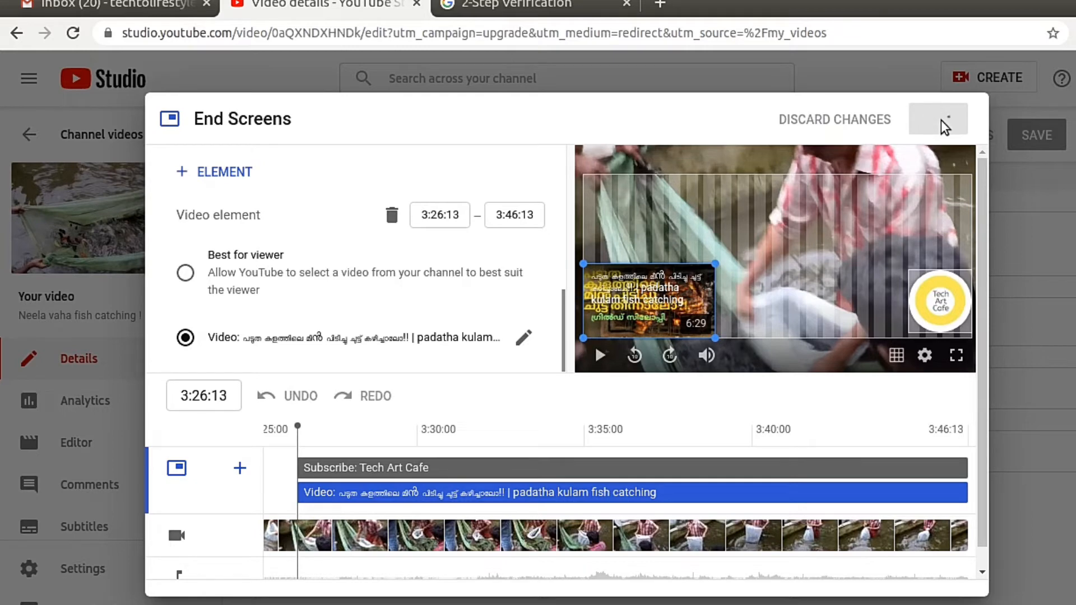
# Set Audience to 'No, it's not made for kids' and save the details
pyautogui.click(938, 119)
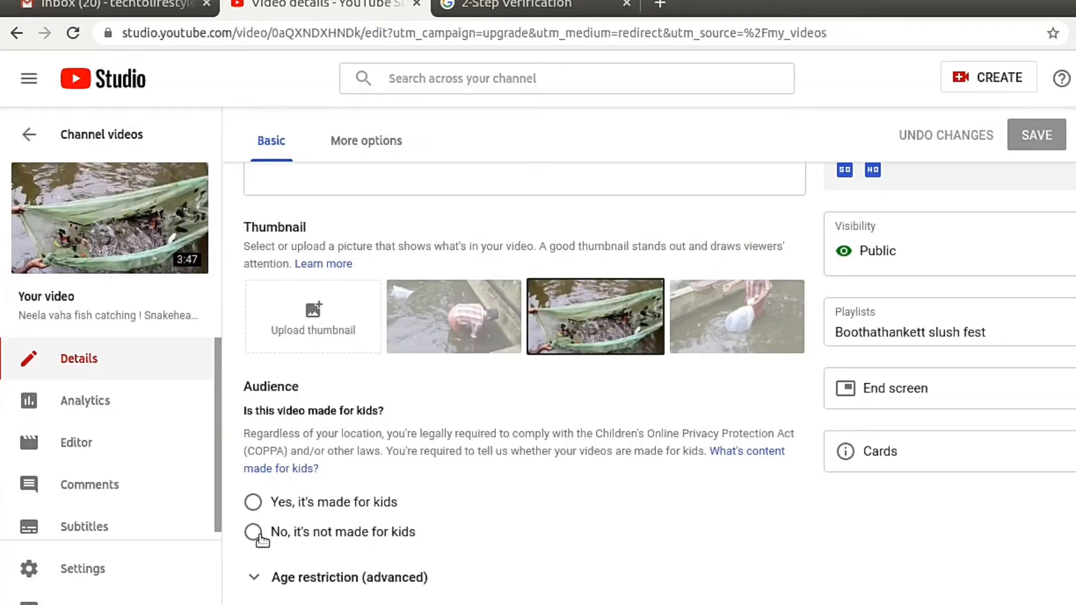
pyautogui.click(252, 532)
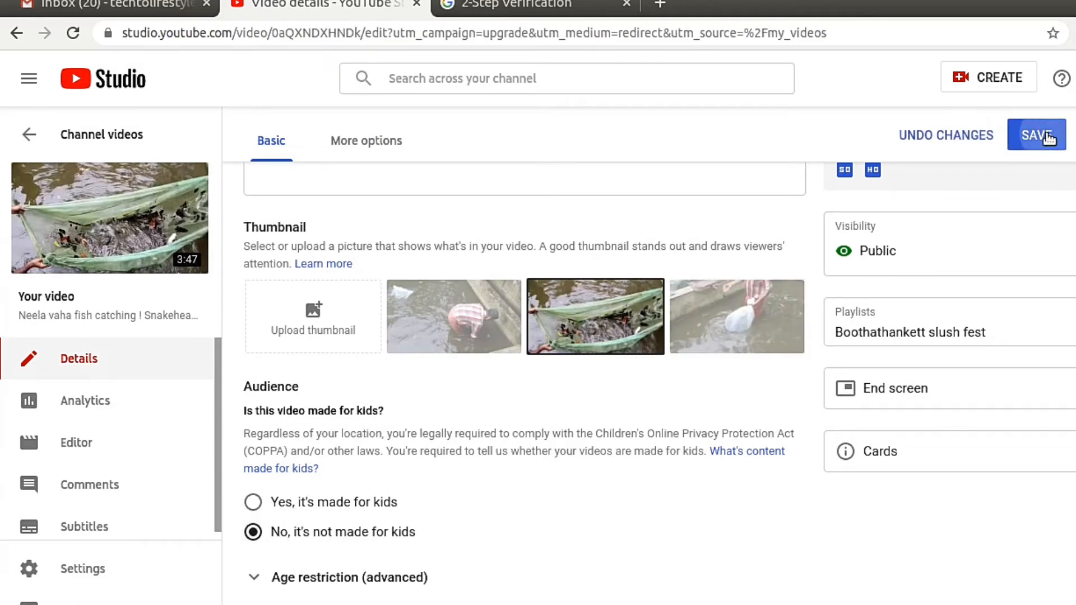
pyautogui.click(1036, 135)
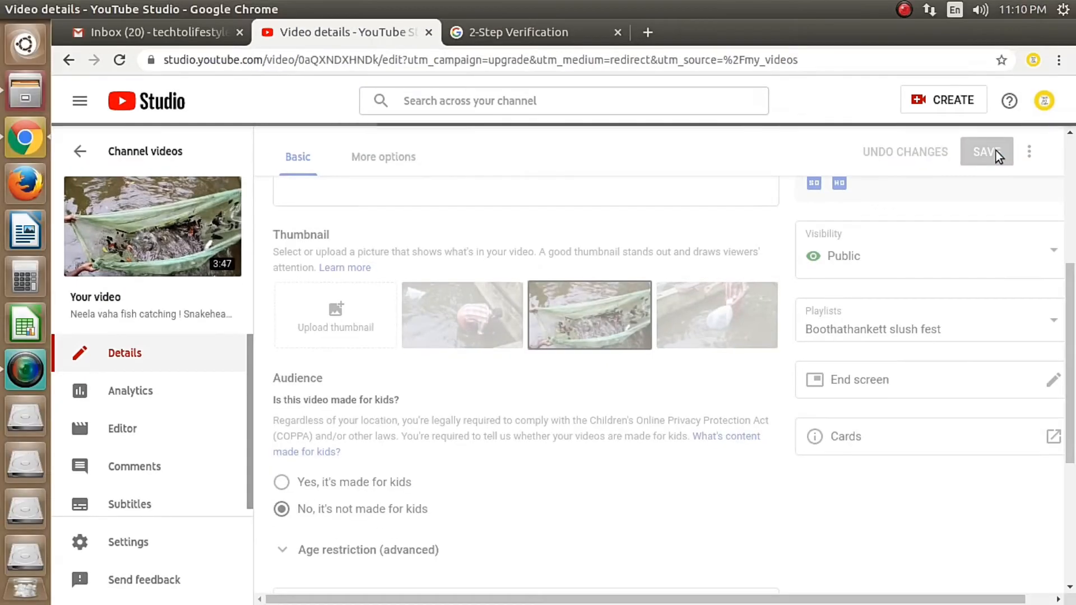
pyautogui.click(986, 152)
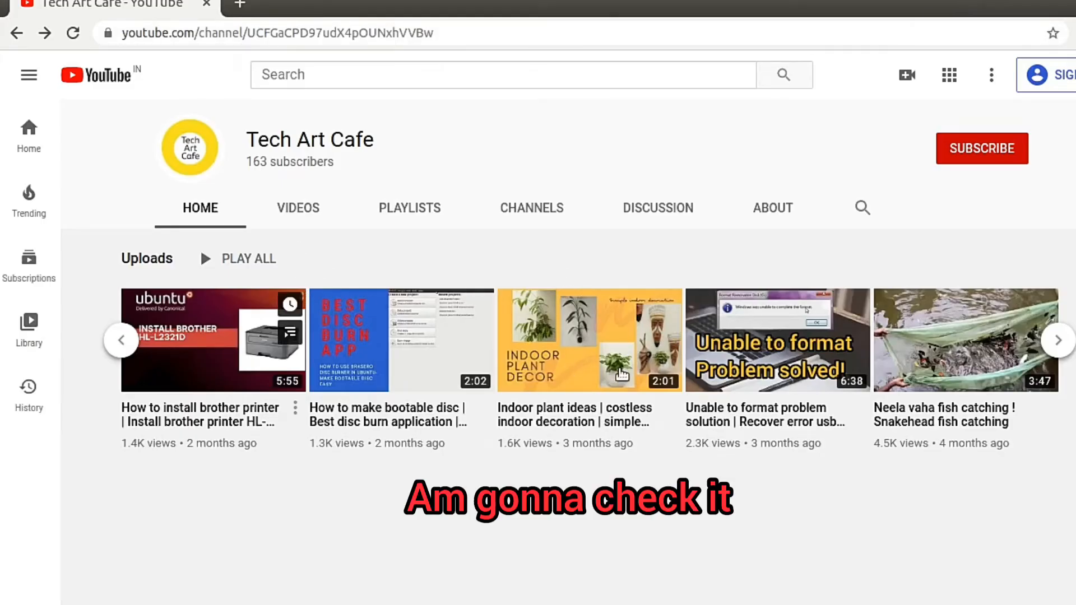
pyautogui.moveTo(987, 336)
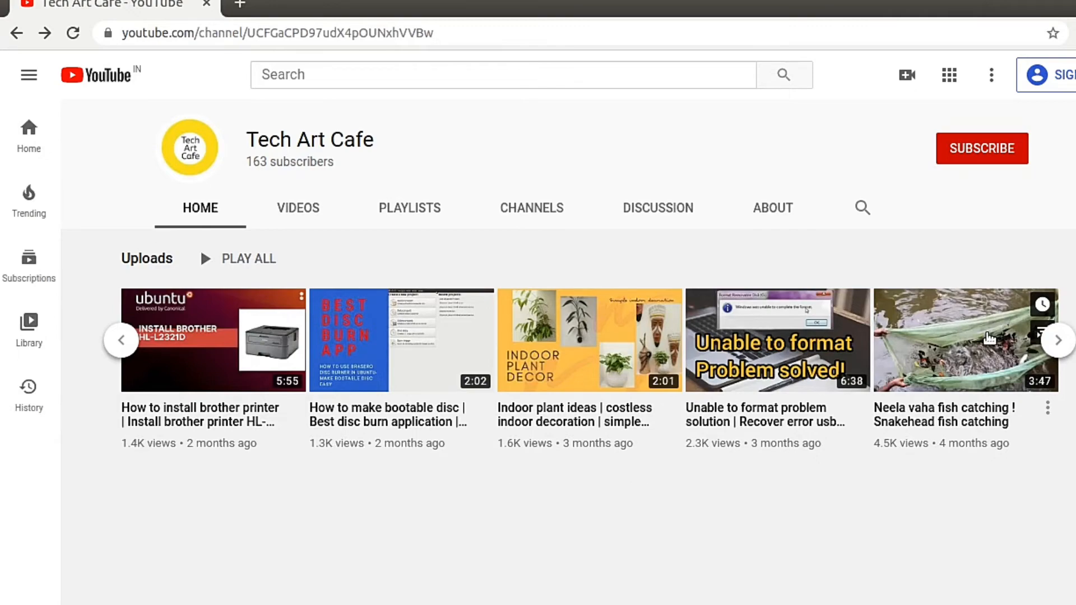
# Play the fish video near its end and click the padatha kulam end screen card
pyautogui.click(965, 340)
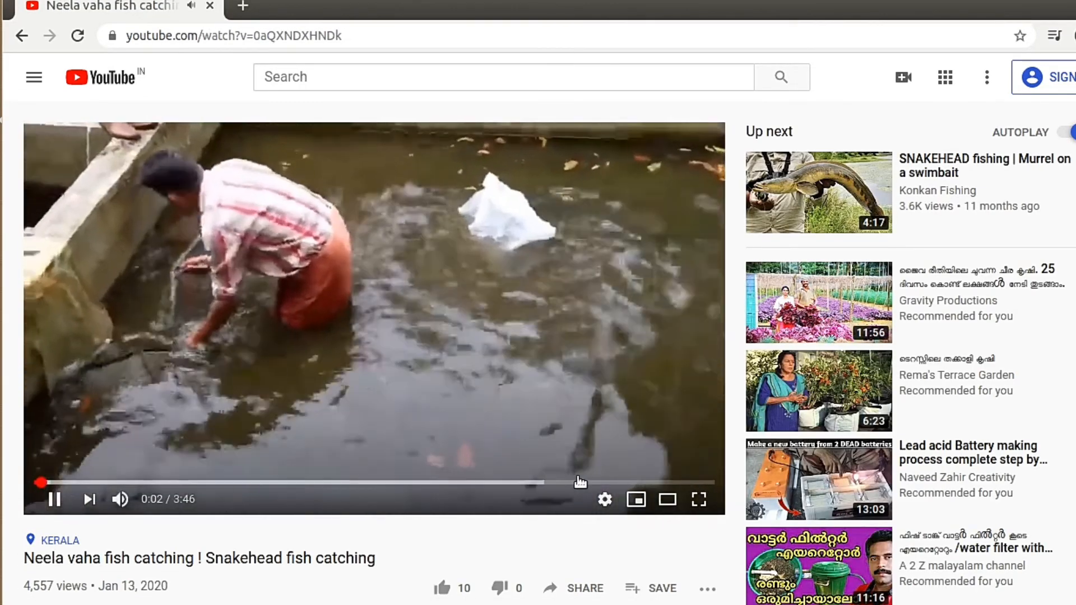
pyautogui.moveTo(634, 484)
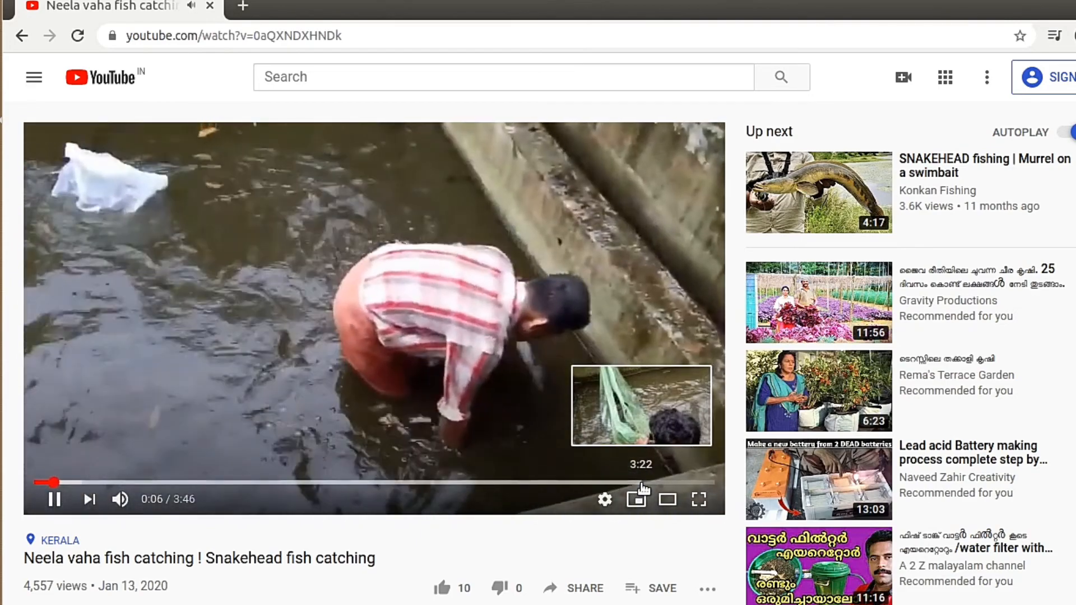
pyautogui.click(606, 482)
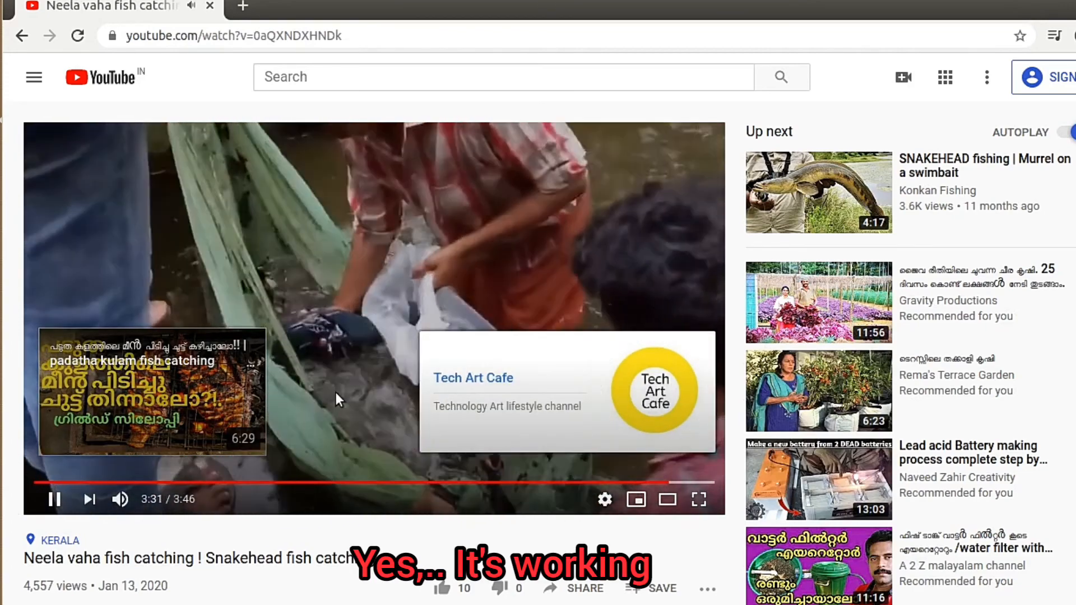
pyautogui.click(144, 391)
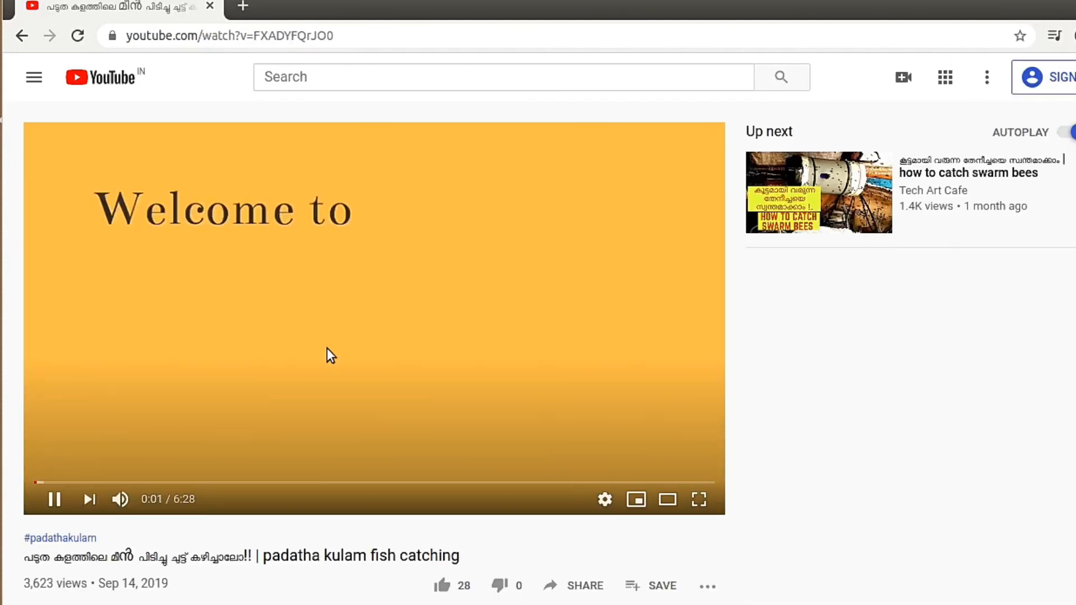